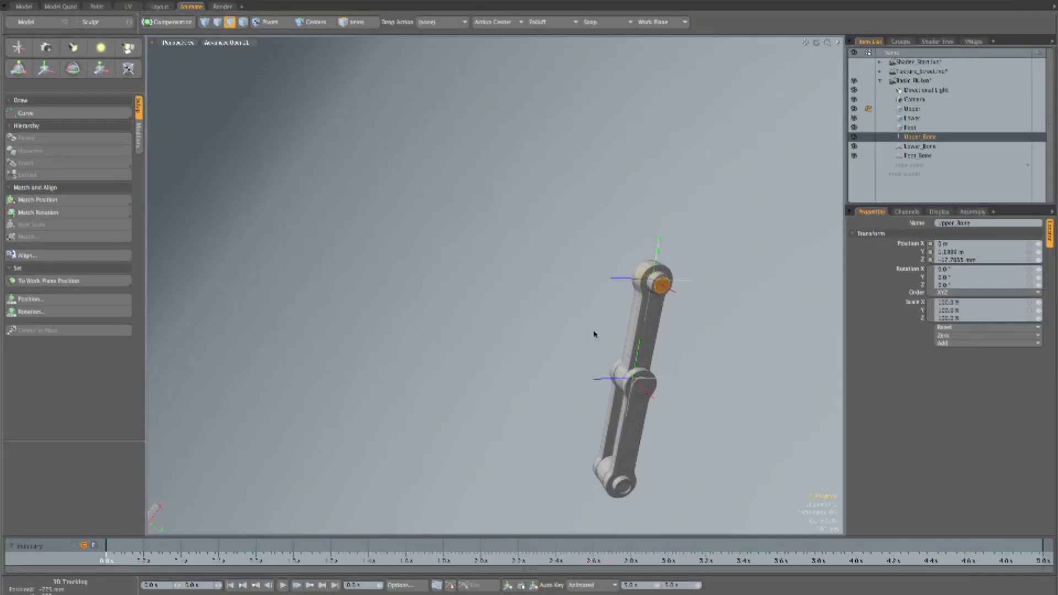
Select the Foot mesh item so its transform and mesh properties are shown.
drag(594, 335, 364, 261)
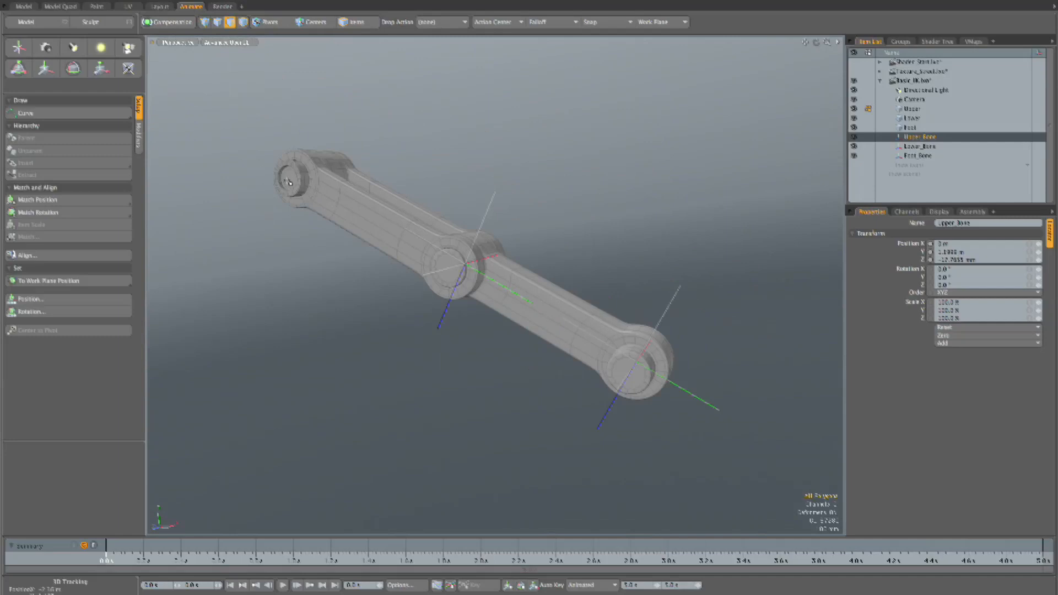
click(904, 127)
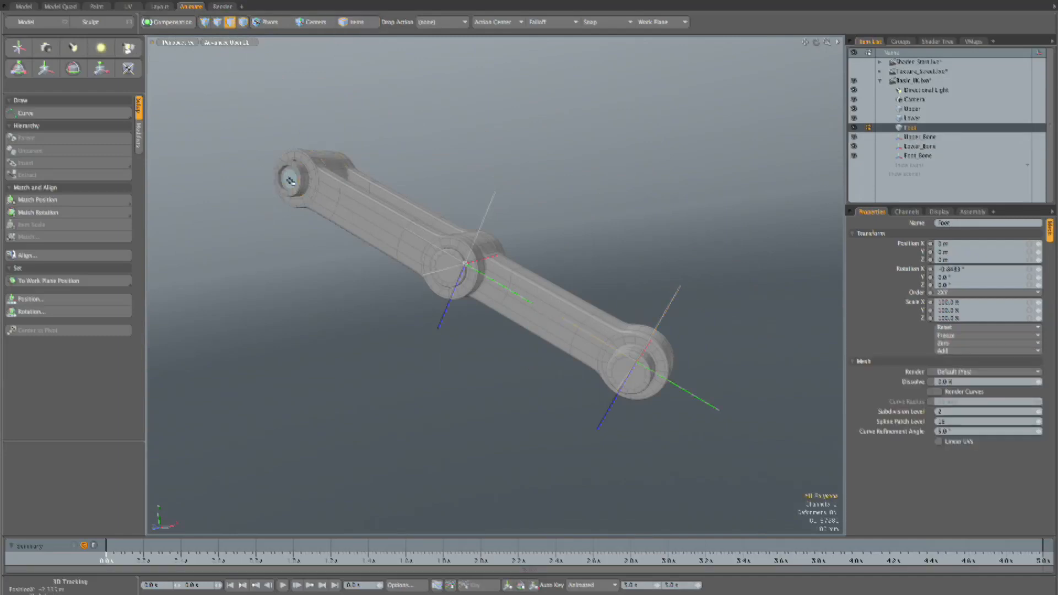